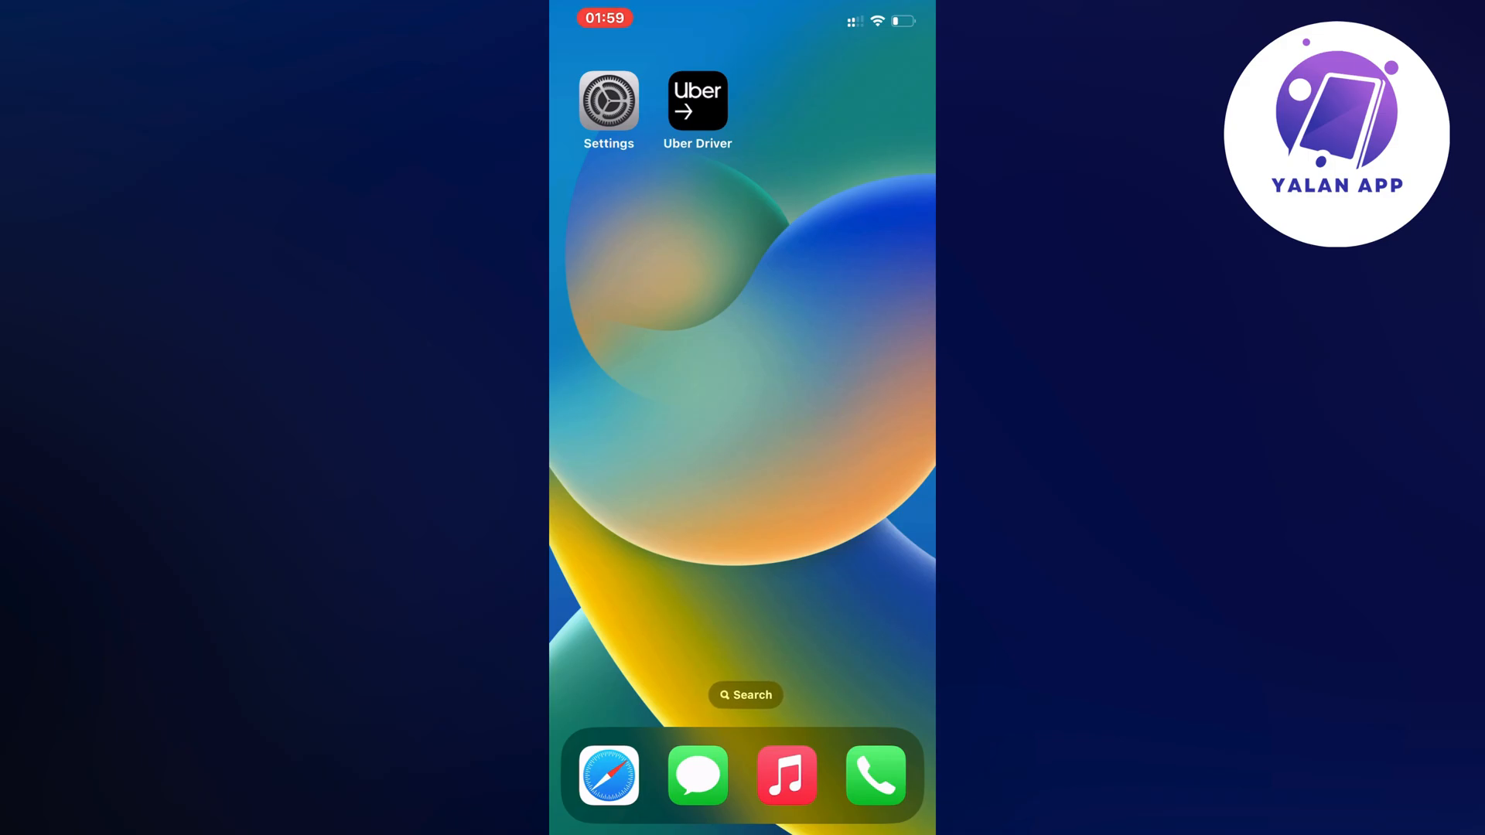
# - Launch Settings from the home screen and scroll down its main list
pyautogui.click(610, 99)
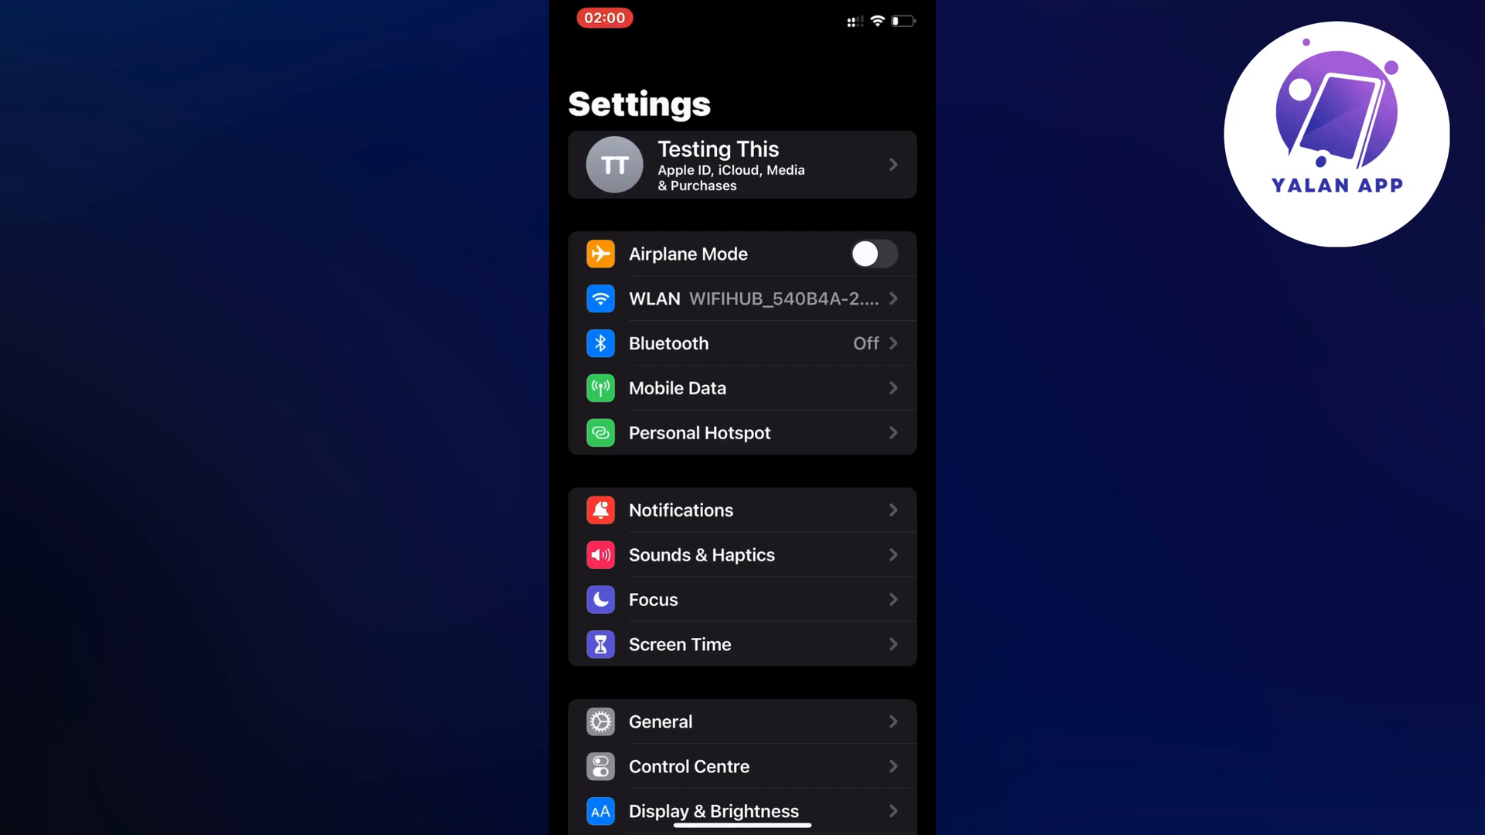
pyautogui.scroll(-3)
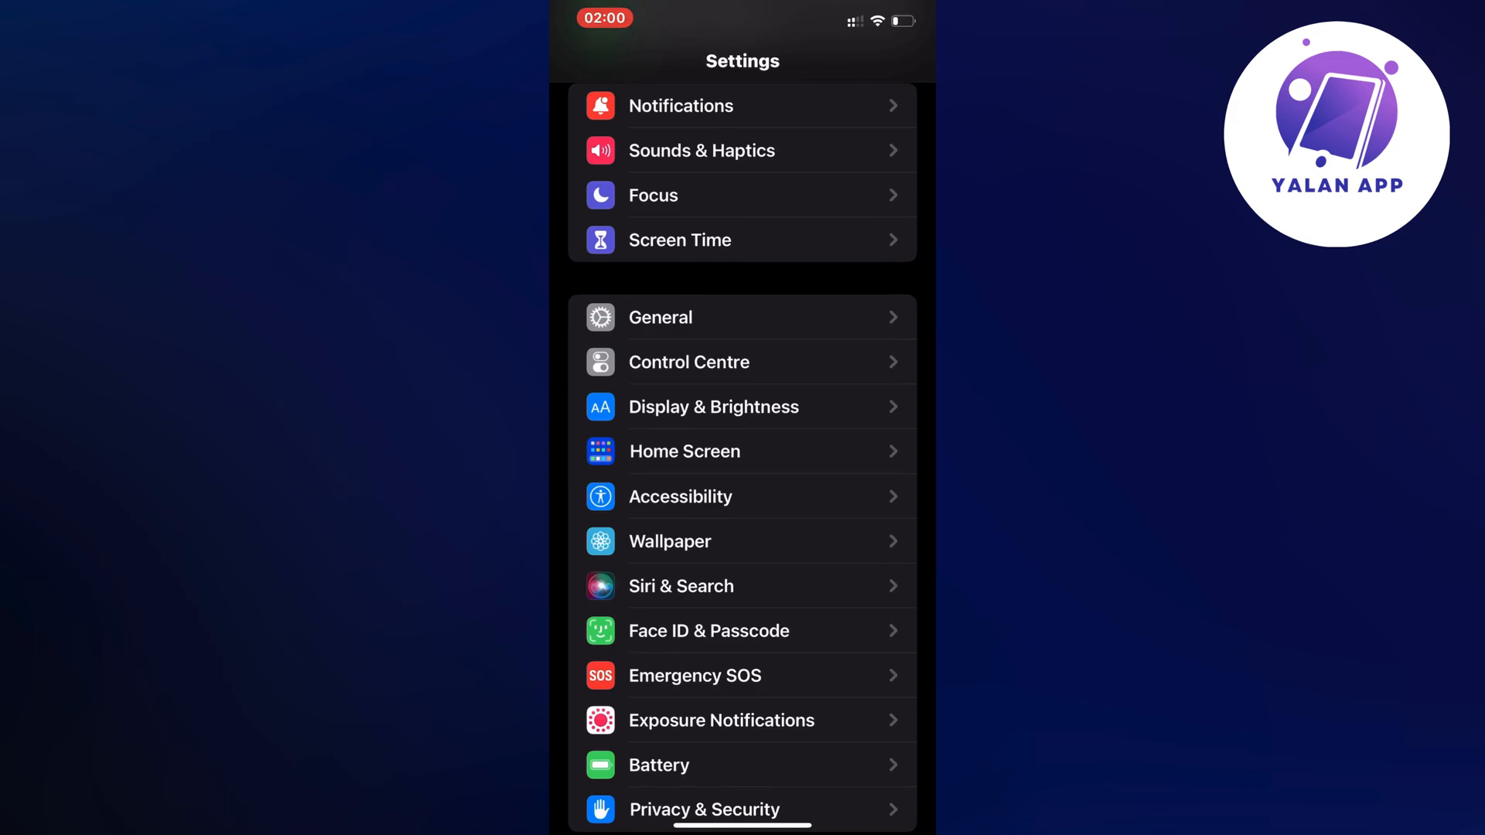
# - Go into General and scroll down to the storage options
pyautogui.click(659, 317)
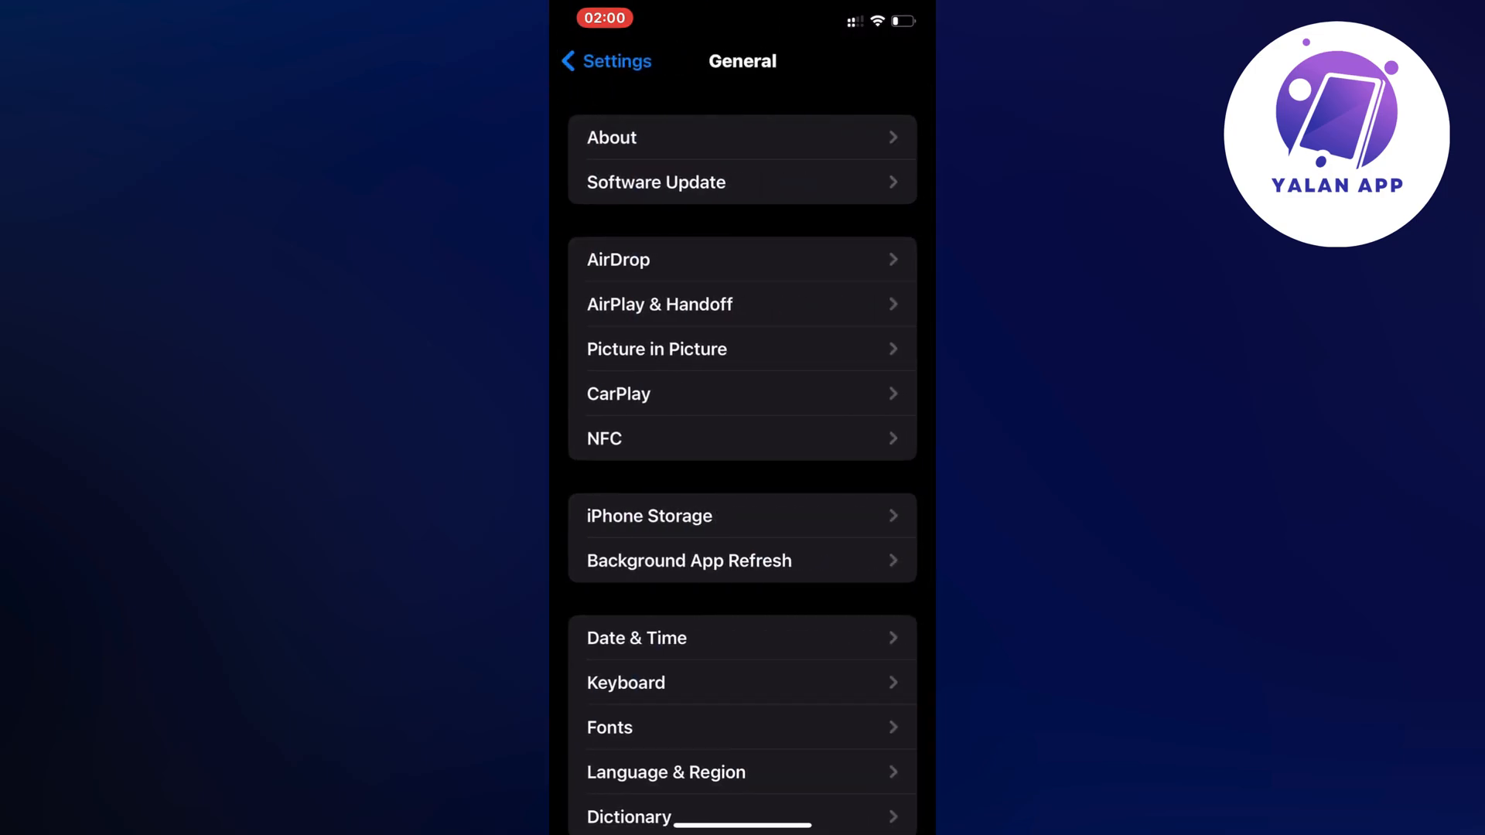
pyautogui.scroll(-3)
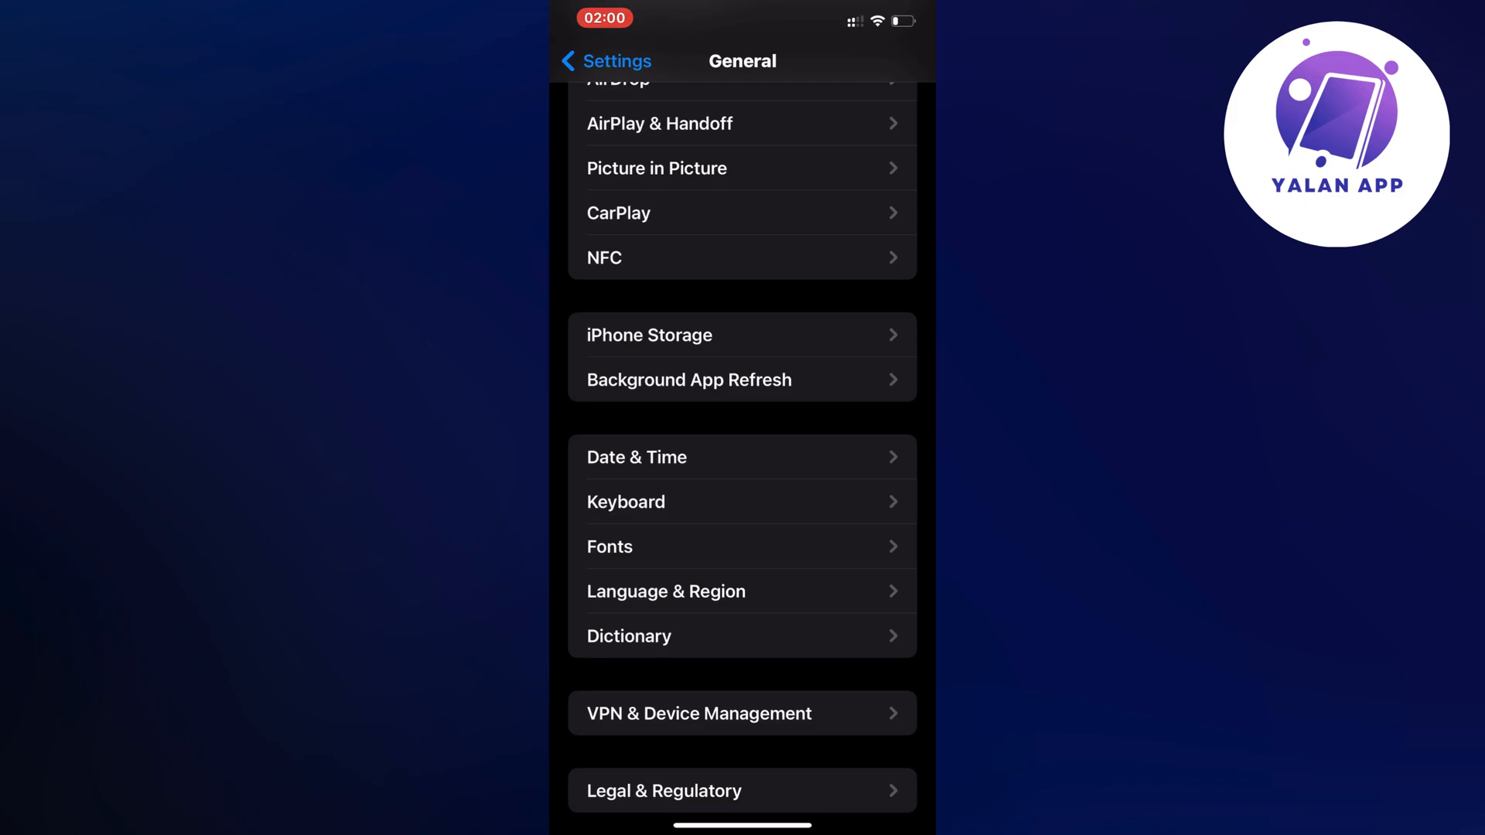
# - Enter iPhone Storage and scroll the app list down to Uber Driver
pyautogui.click(650, 335)
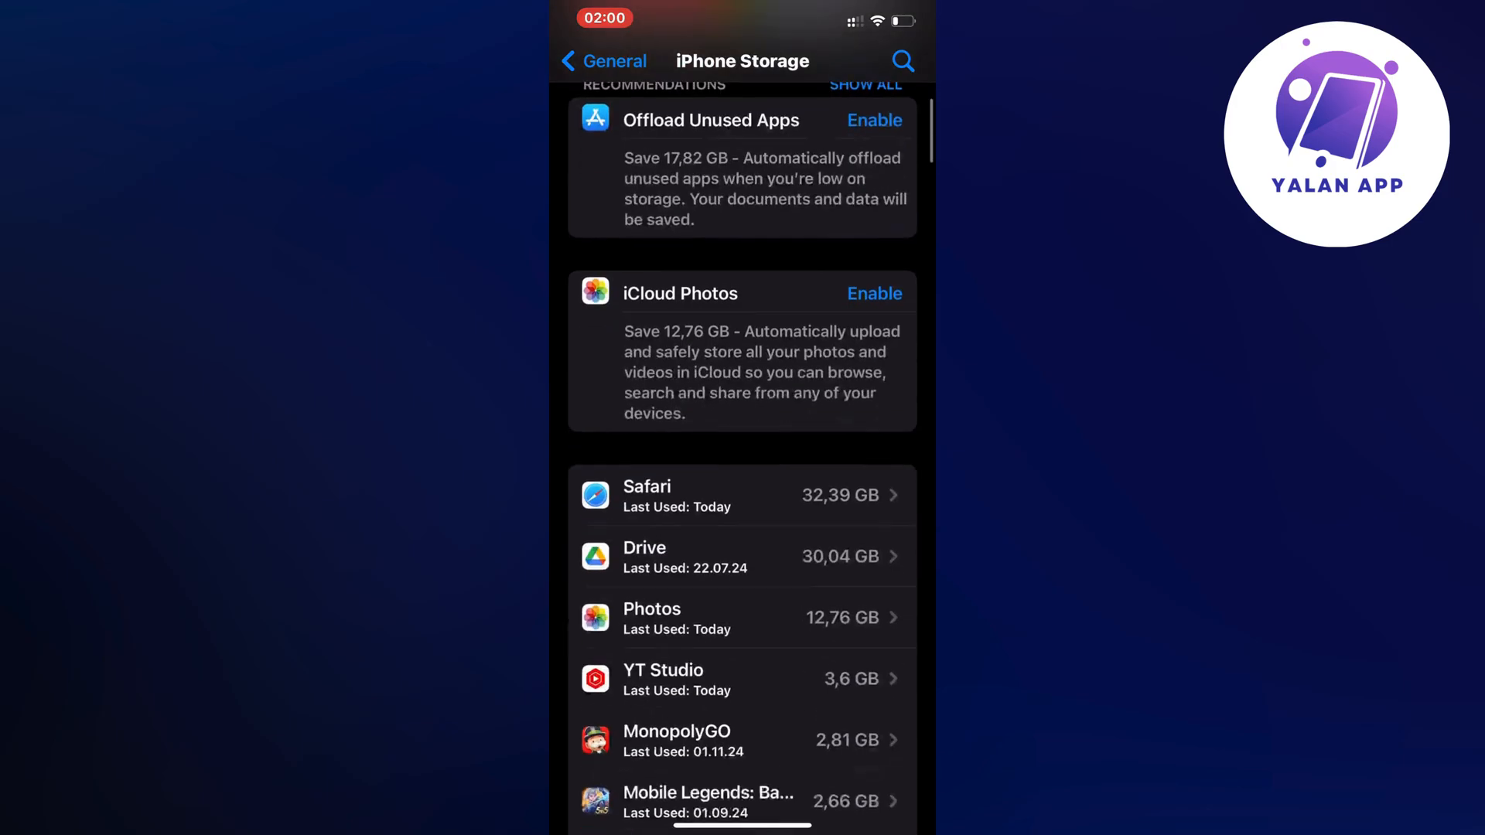
pyautogui.scroll(-3)
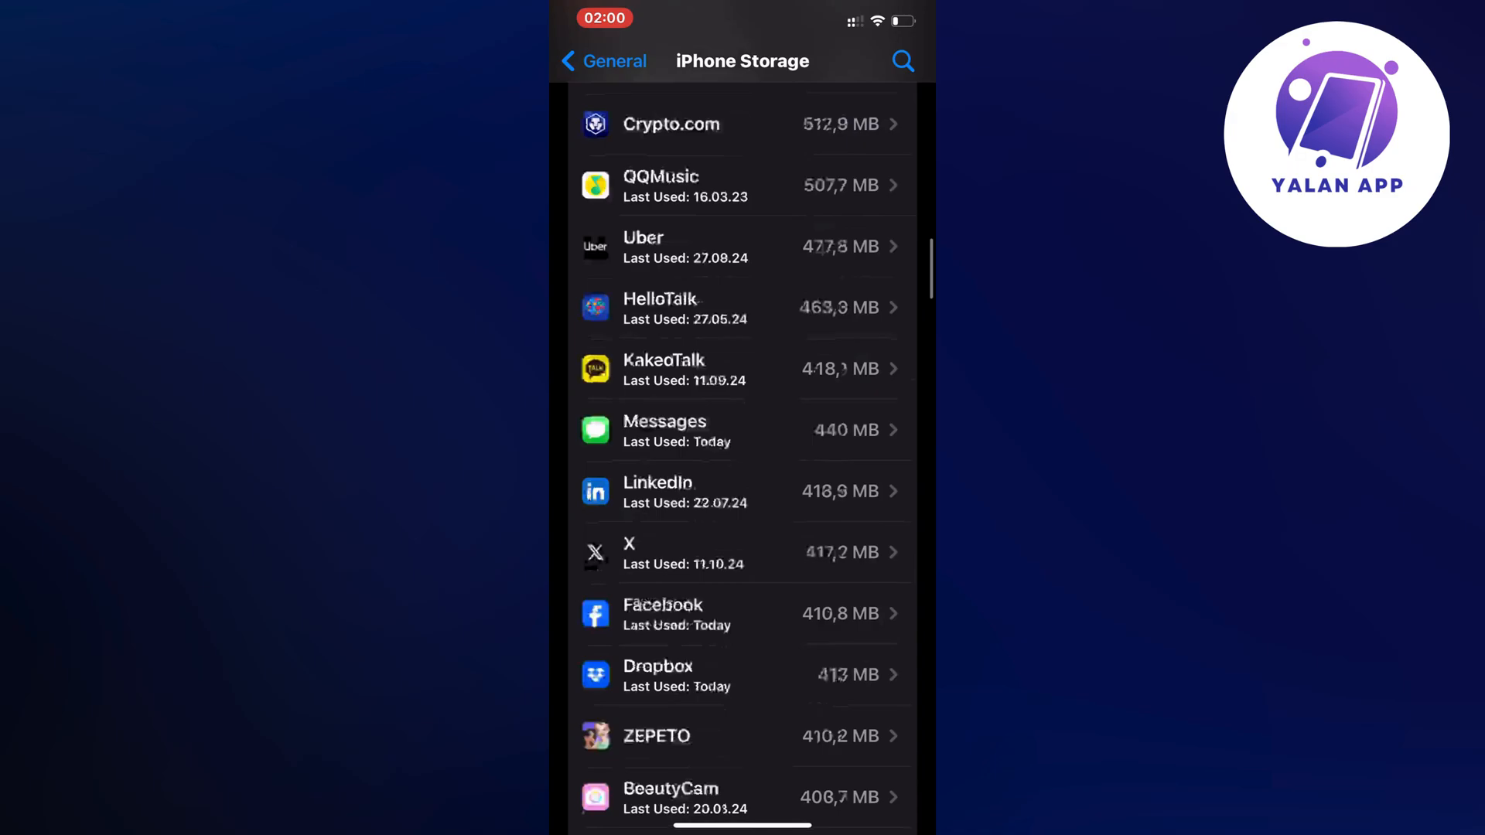
pyautogui.scroll(-3)
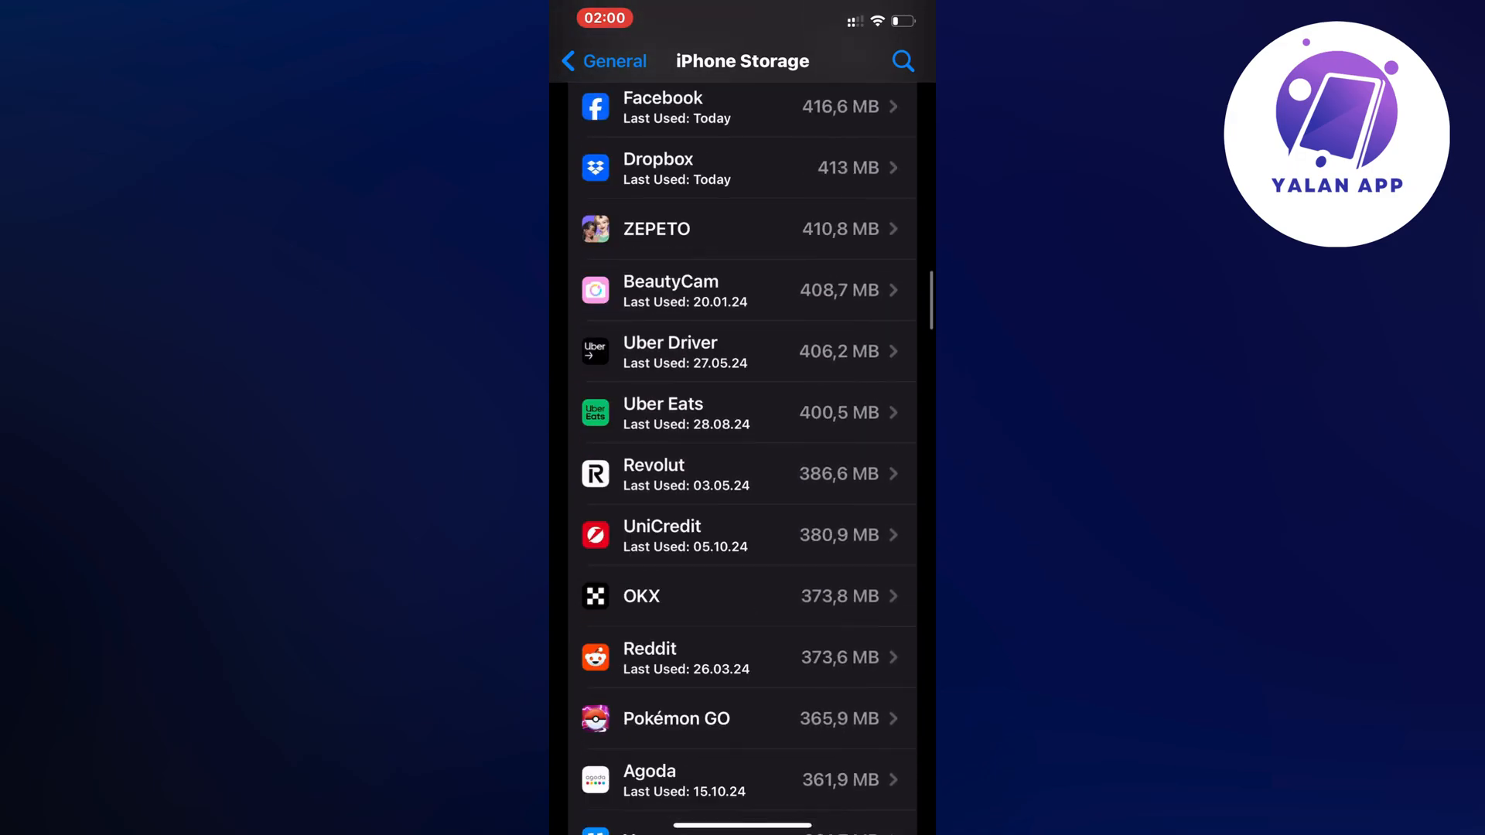
# - Offload Uber Driver keeping its 5.6 MB of data, then start reinstalling it
pyautogui.click(699, 351)
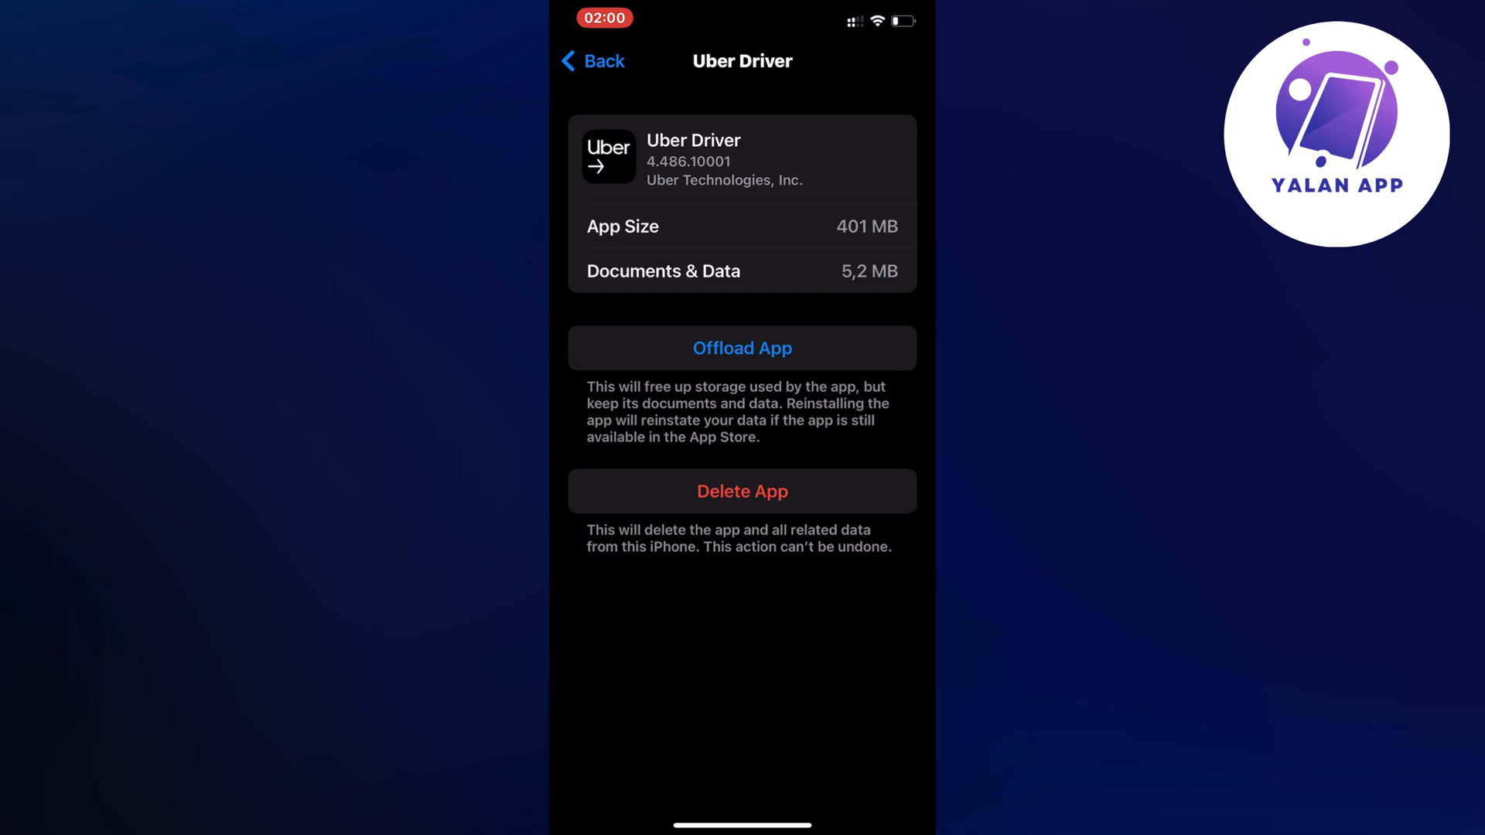
pyautogui.click(743, 348)
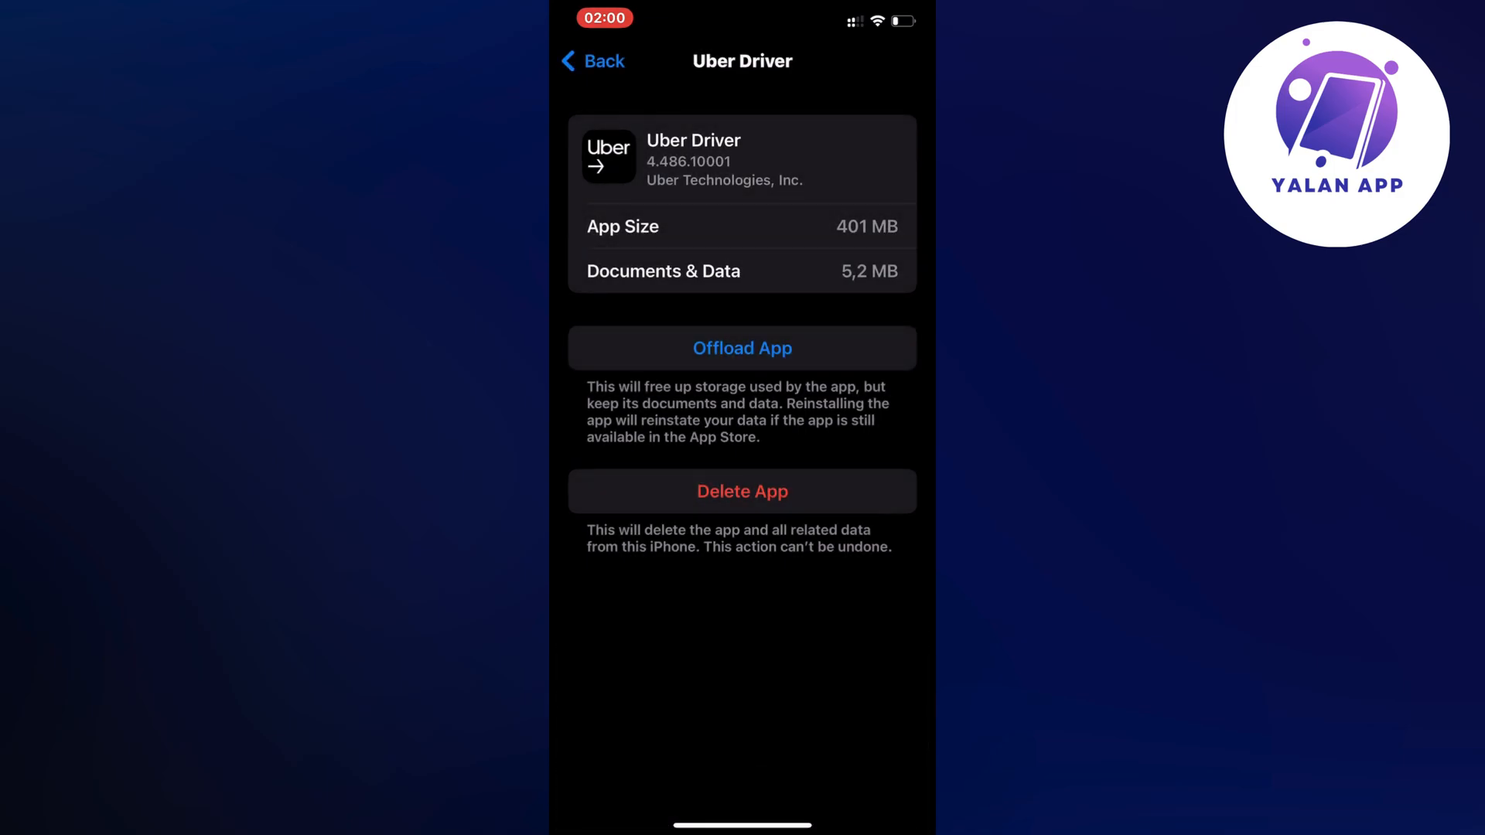
pyautogui.click(743, 348)
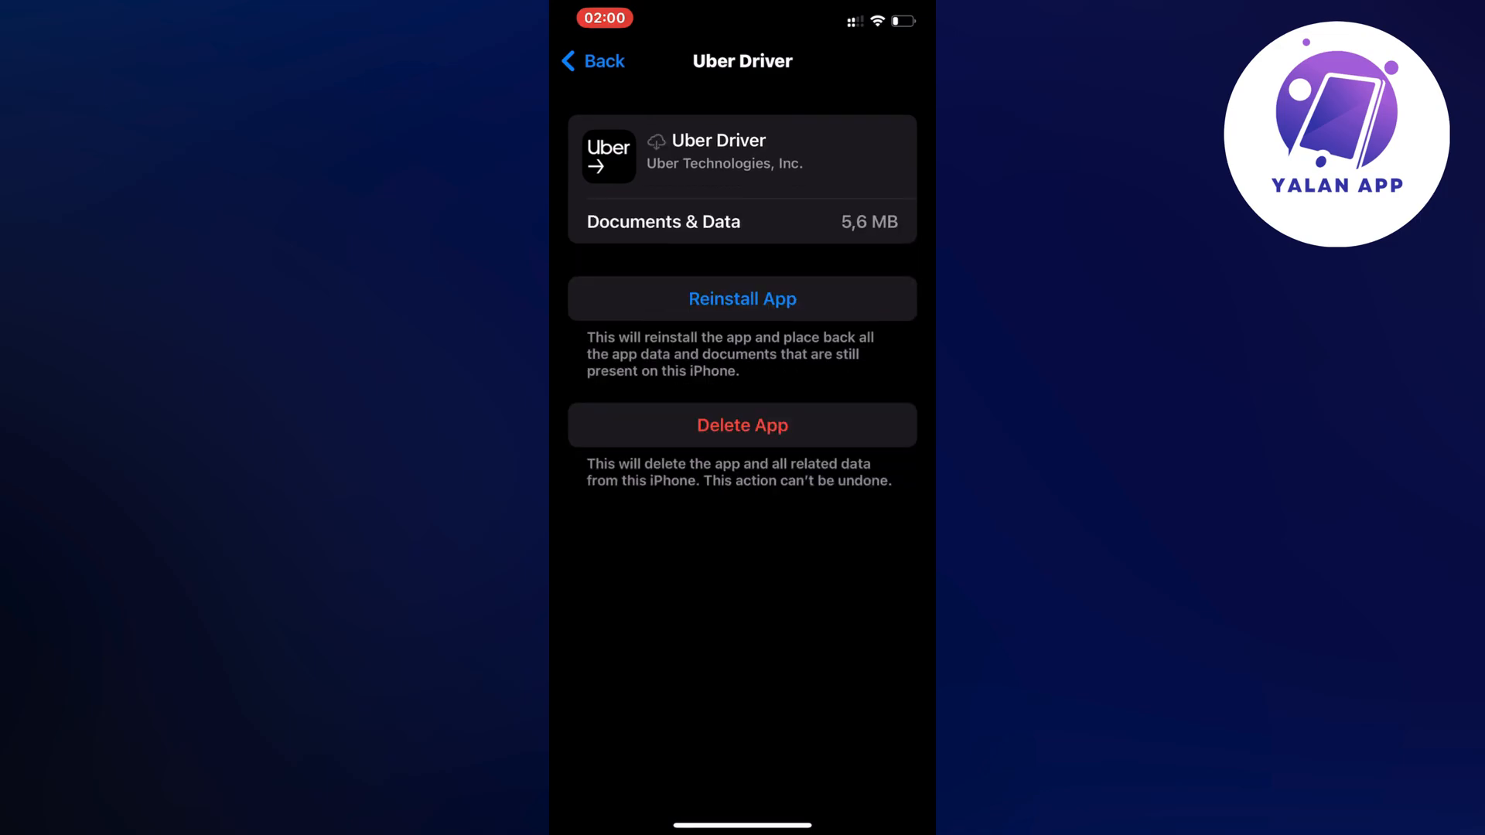
pyautogui.click(742, 298)
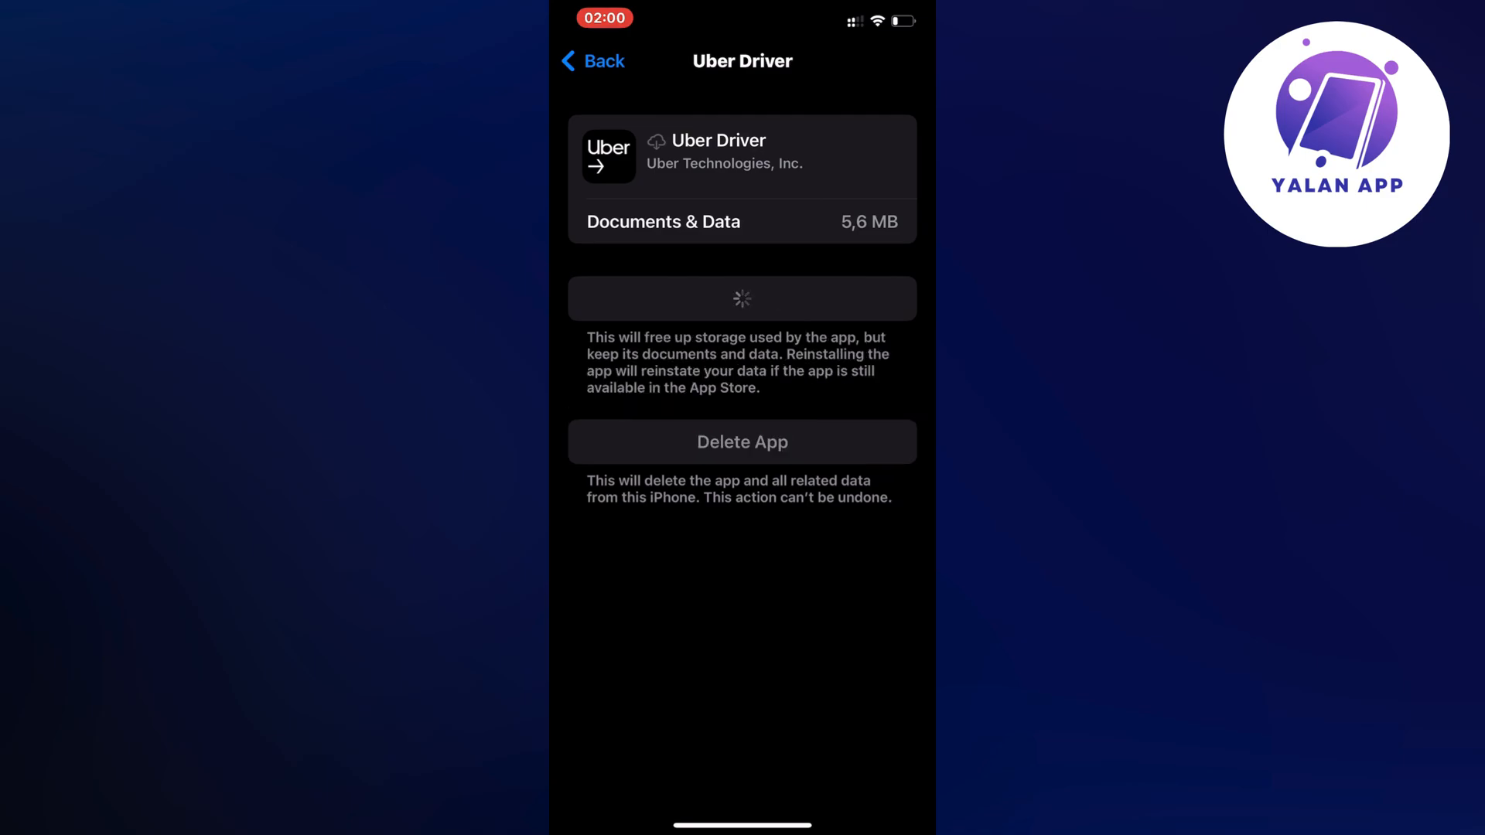